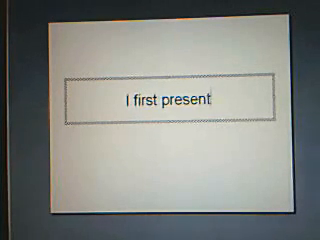
{"action": "type", "text": "ed this response,"}
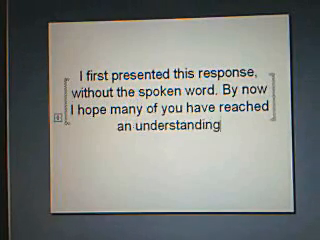
{"action": "type", "text": "of what I'm"}
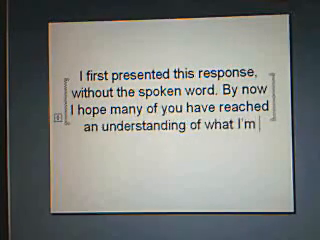
{"action": "type", "text": "trying t"}
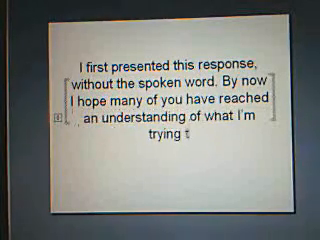
{"action": "type", "text": "o say."}
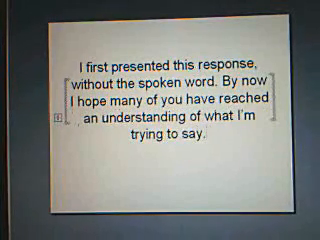
{"action": "type", "text": "My answer to “Why"}
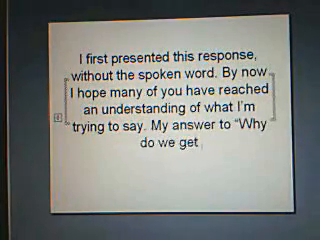
{"action": "type", "text": "so passionate when"}
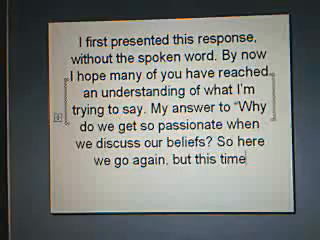
{"action": "type", "text": "compare your understanding,"}
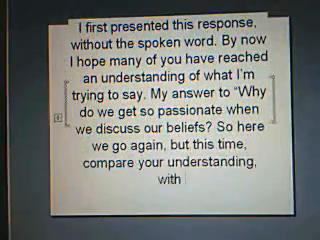
{"action": "type", "text": "my"}
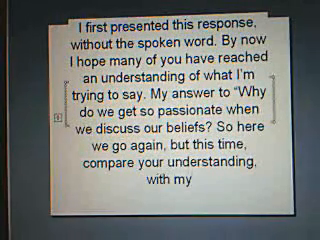
{"action": "type", "text": "commenta"}
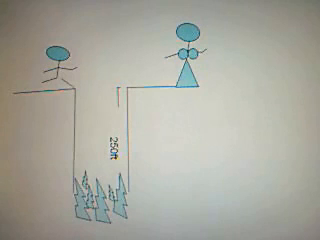
{"action": "type", "text": "5ft"}
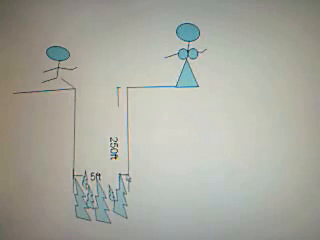